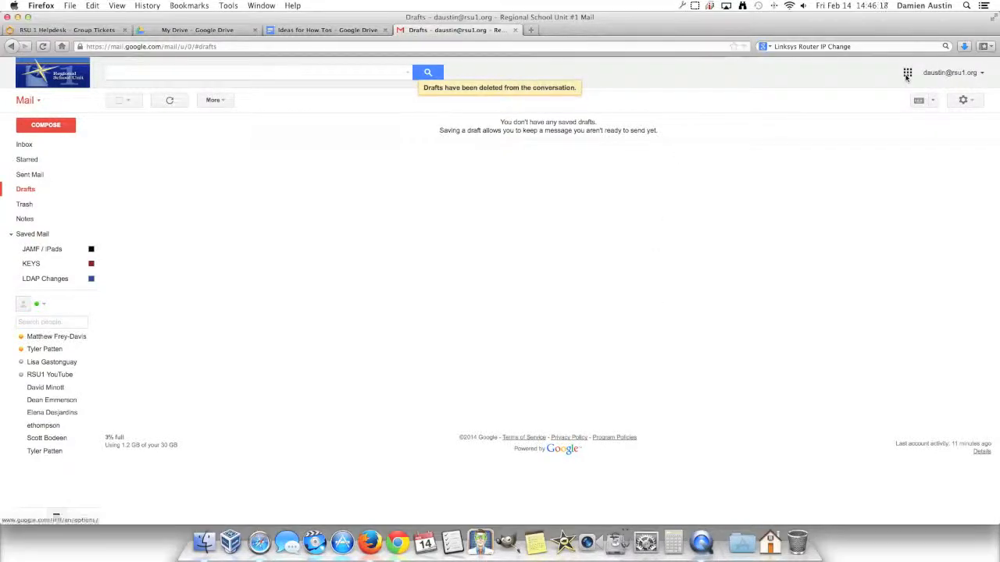
Step: Open Google Contacts from the Gmail apps grid
{"action": "left_click", "coordinate": [907, 72]}
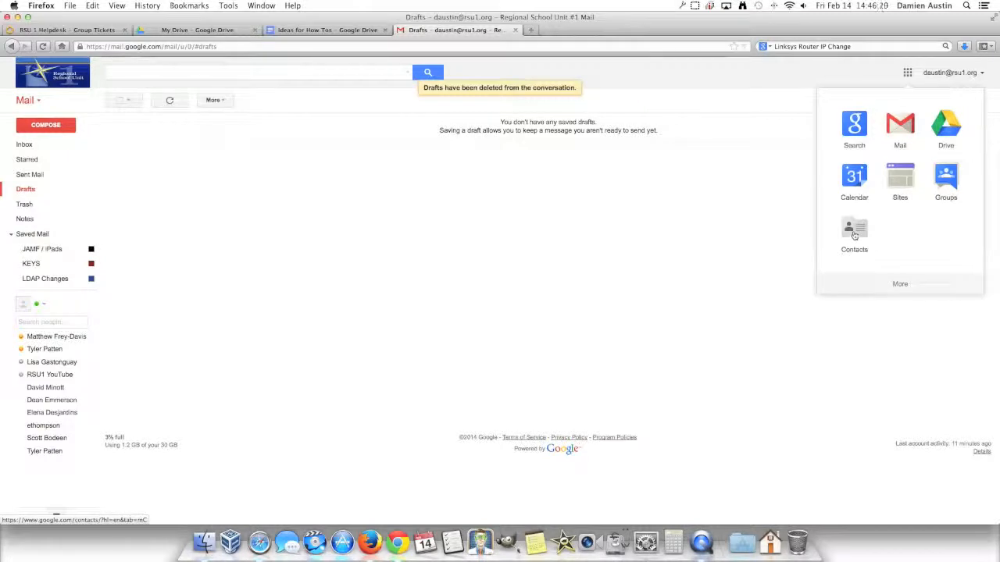
{"action": "left_click", "coordinate": [853, 234]}
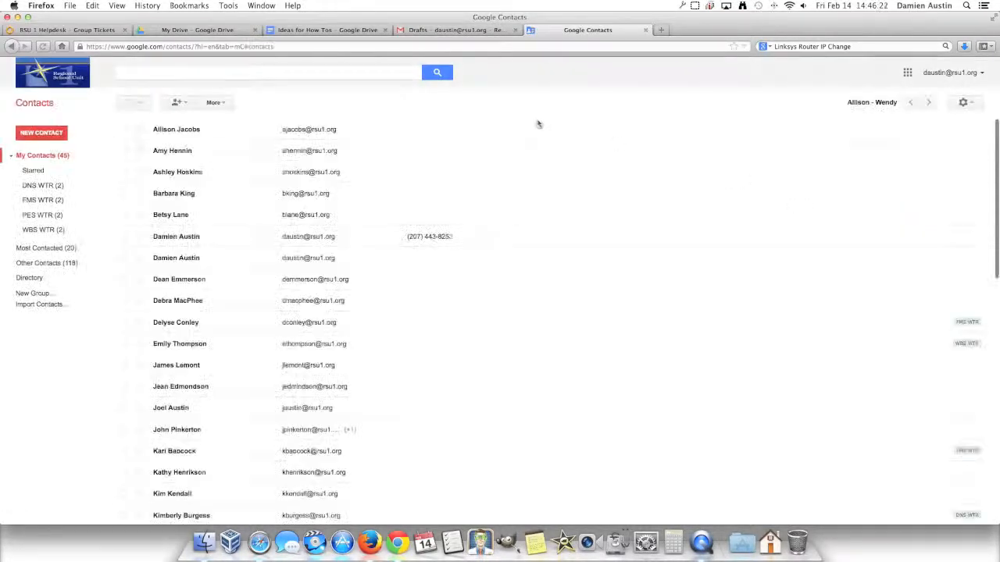
{"action": "left_click", "coordinate": [41, 132]}
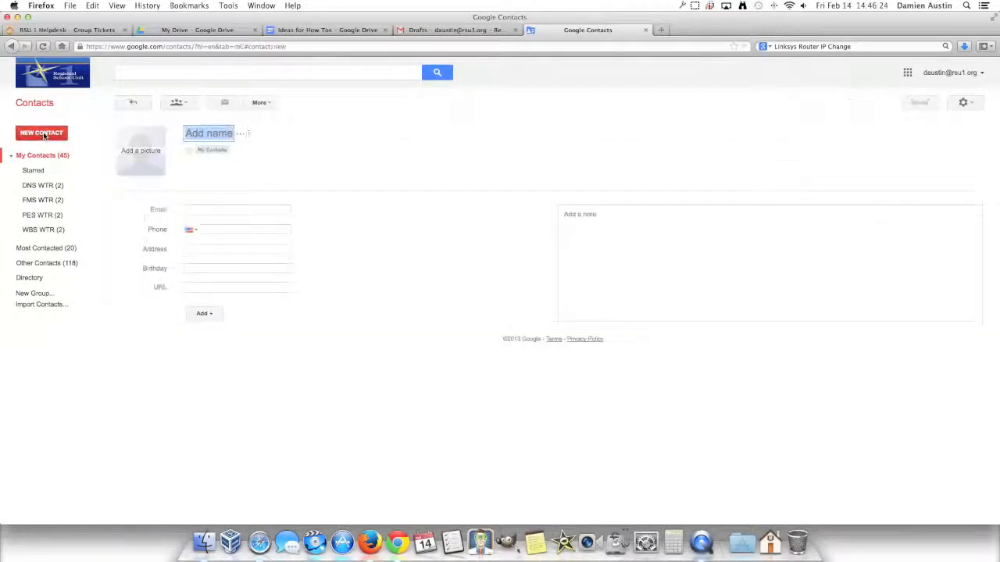
{"action": "left_click", "coordinate": [236, 209]}
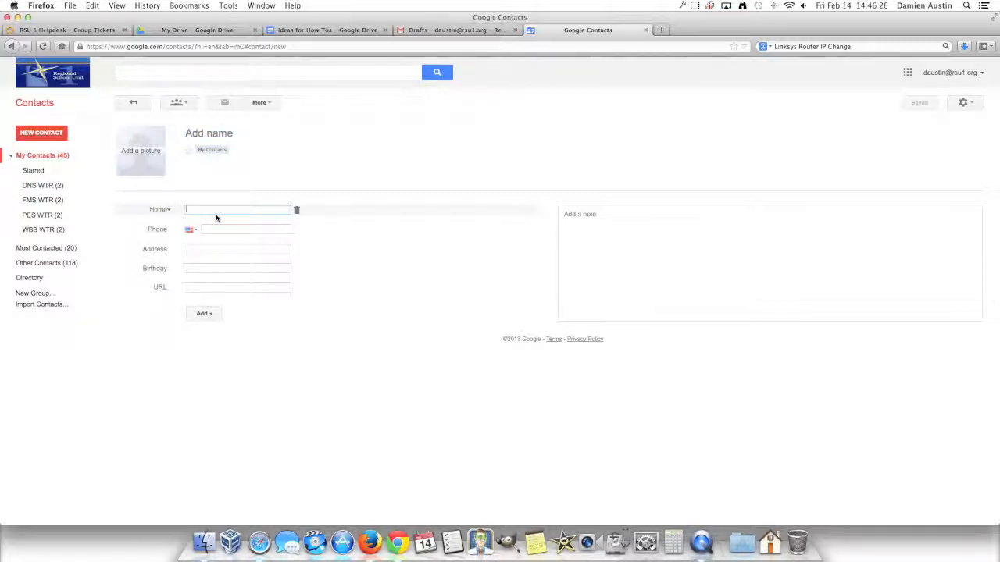
{"action": "type", "text": "1"}
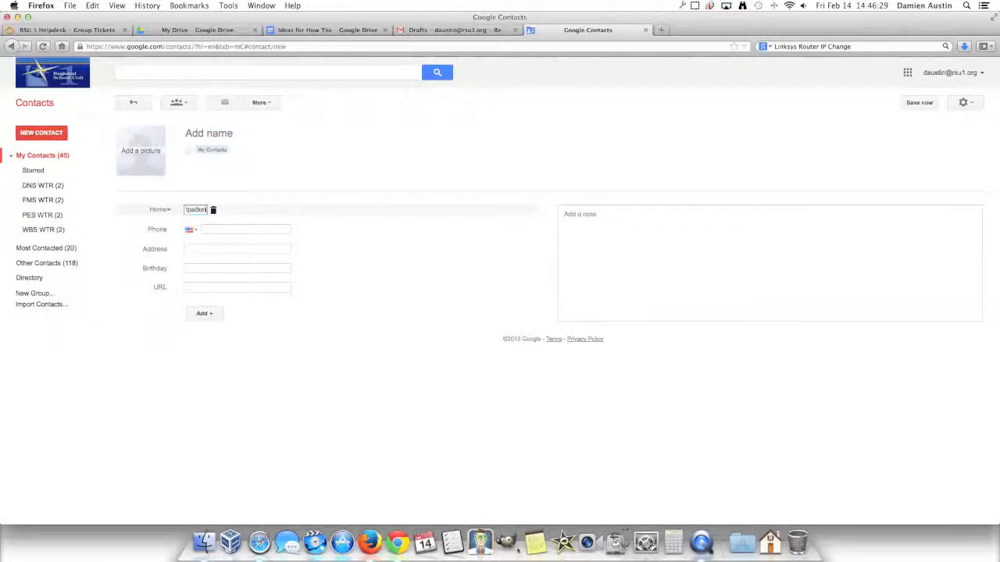
{"action": "type", "text": "@rsu1.org"}
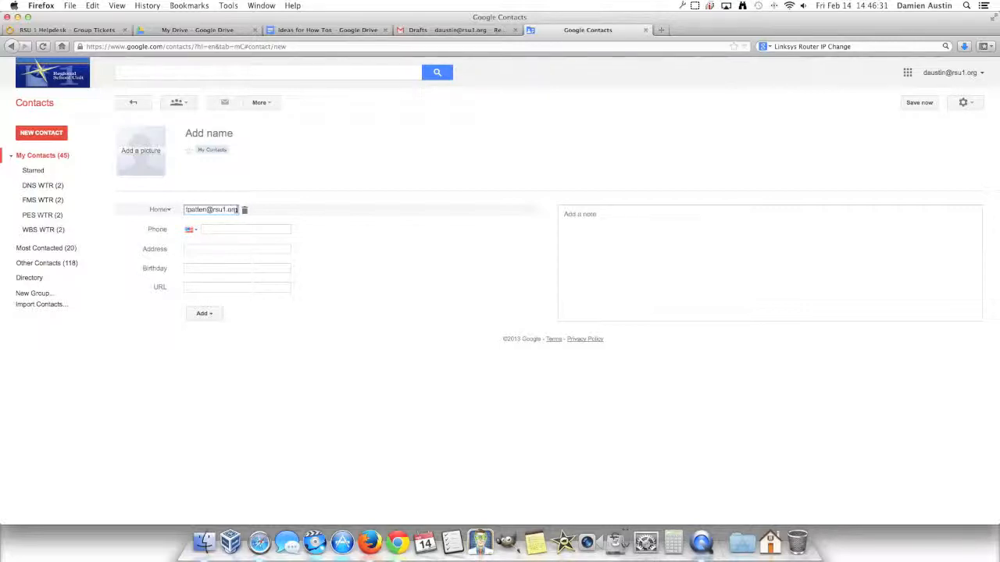
{"action": "left_click", "coordinate": [919, 102]}
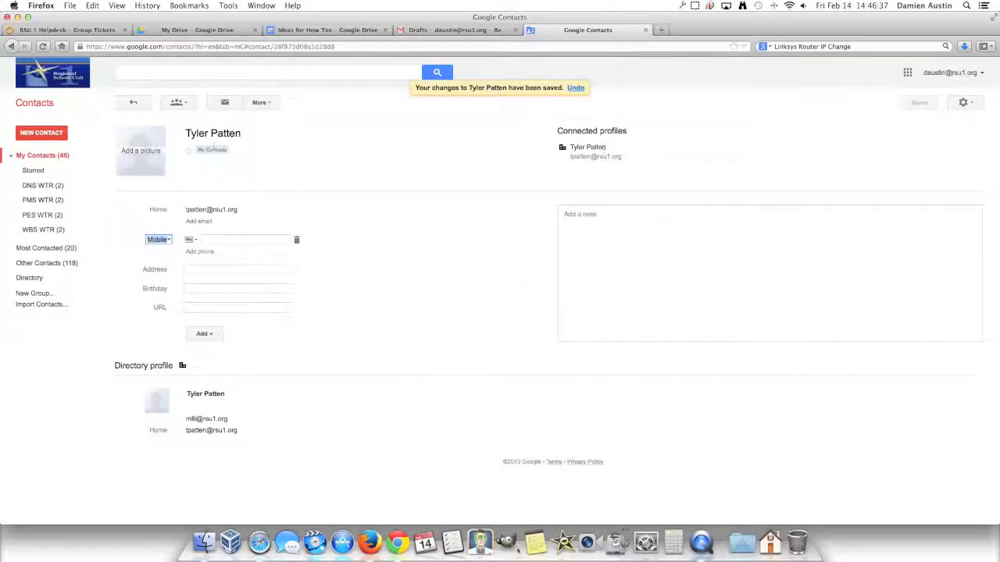
{"action": "mouse_move", "coordinate": [228, 435]}
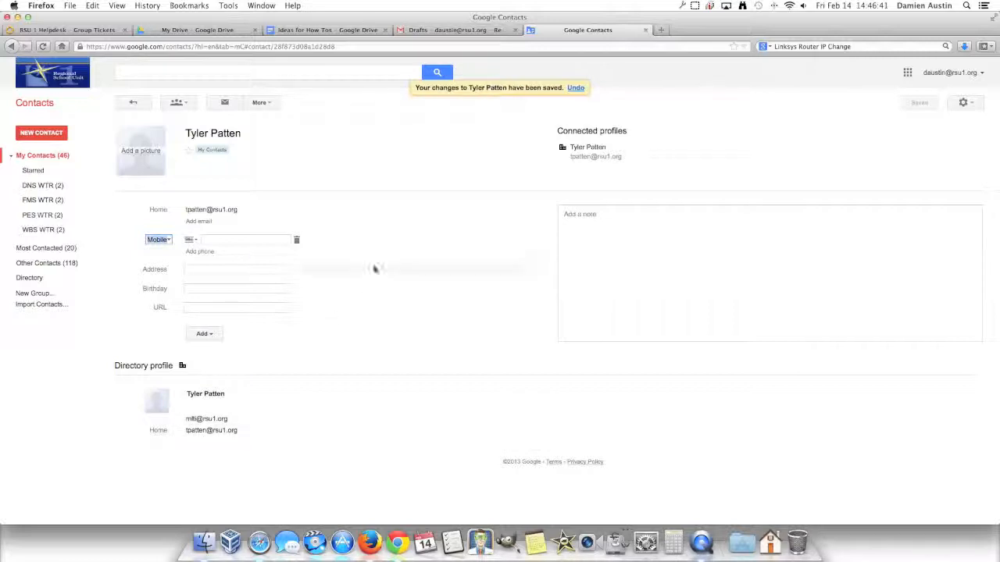
{"action": "mouse_move", "coordinate": [506, 77]}
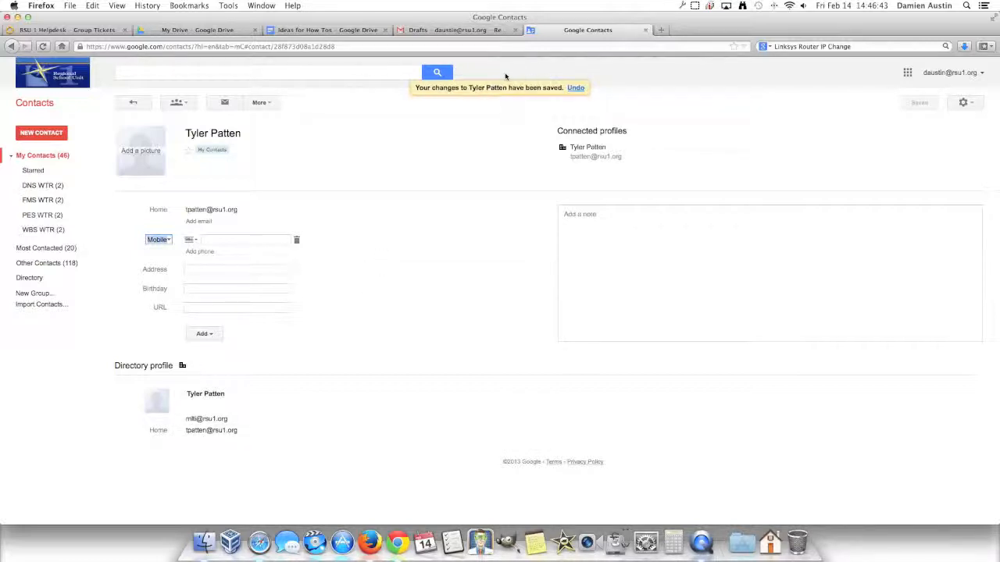
Step: Create the group 'RSU1 Tech Dept.' and open it from the sidebar
{"action": "left_click", "coordinate": [132, 102]}
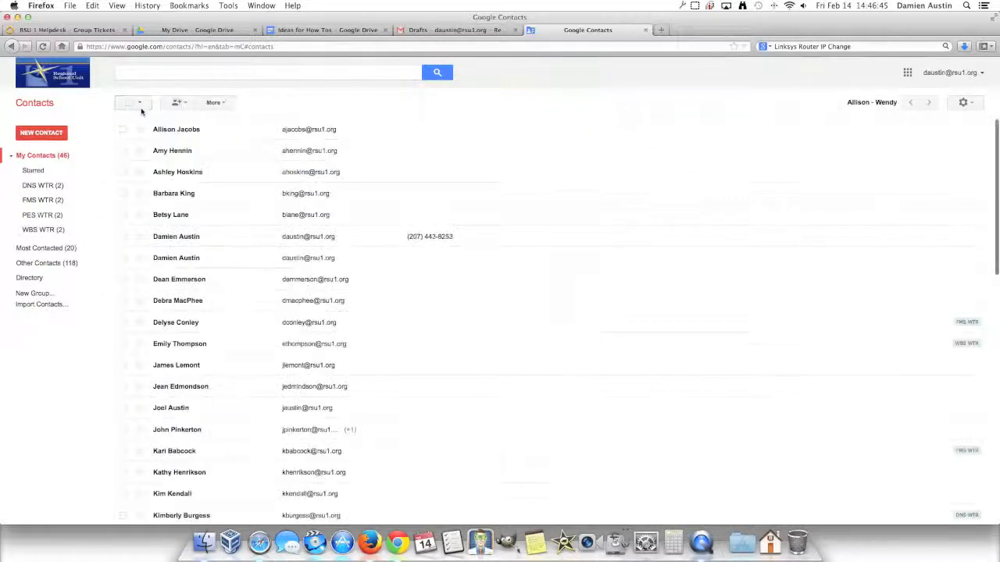
{"action": "left_click", "coordinate": [34, 293]}
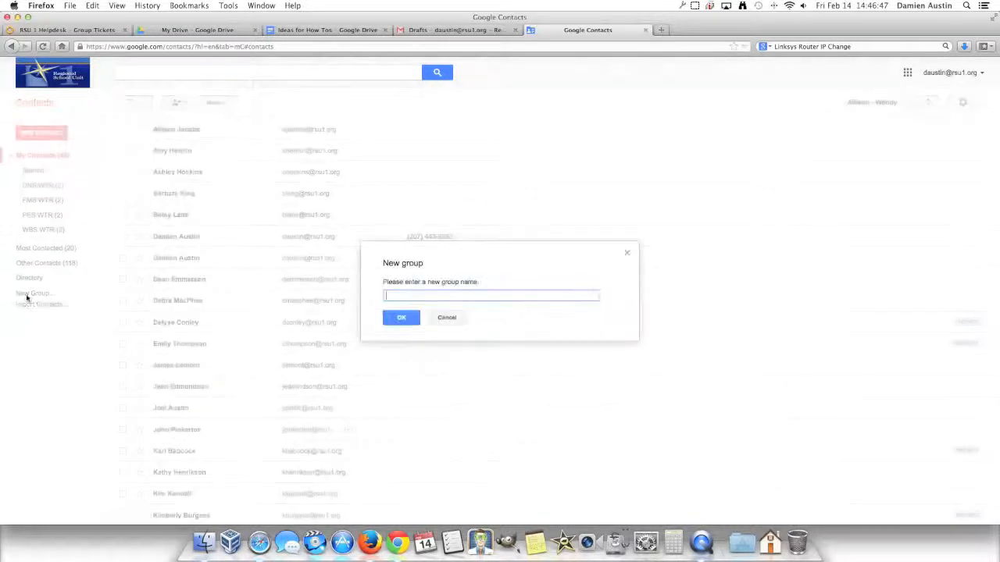
{"action": "type", "text": "RSU1 Tech Dept."}
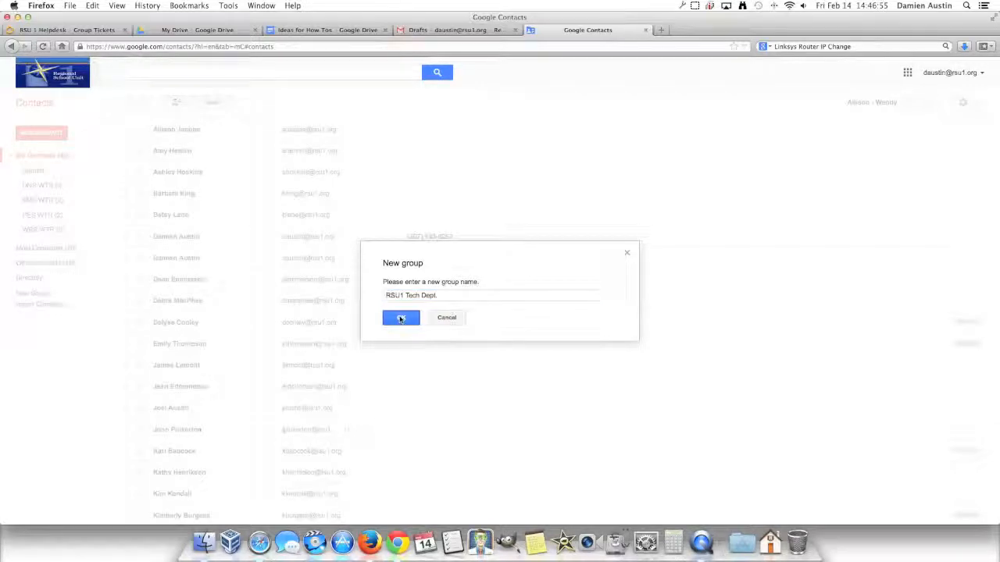
{"action": "left_click", "coordinate": [399, 317]}
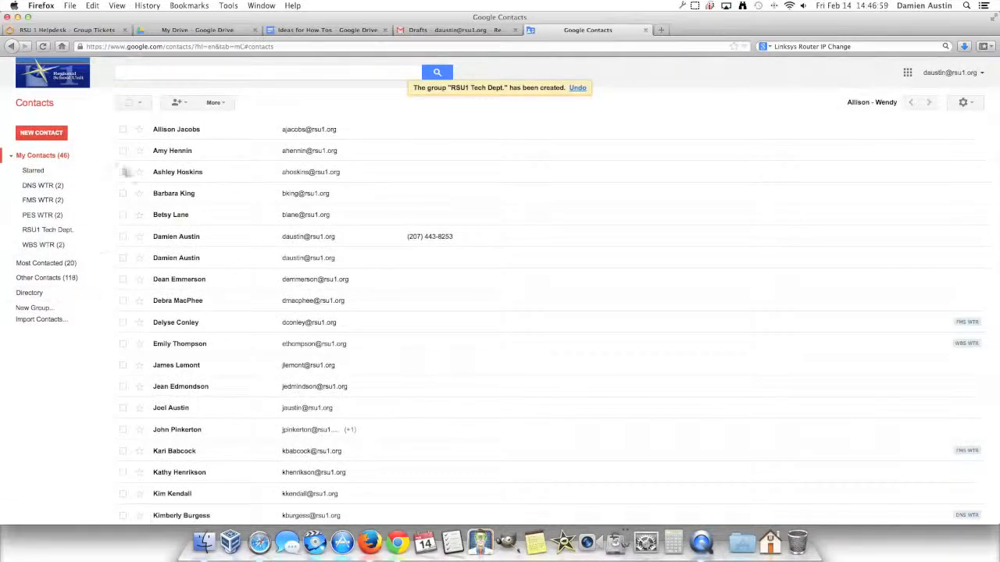
{"action": "left_click", "coordinate": [48, 228]}
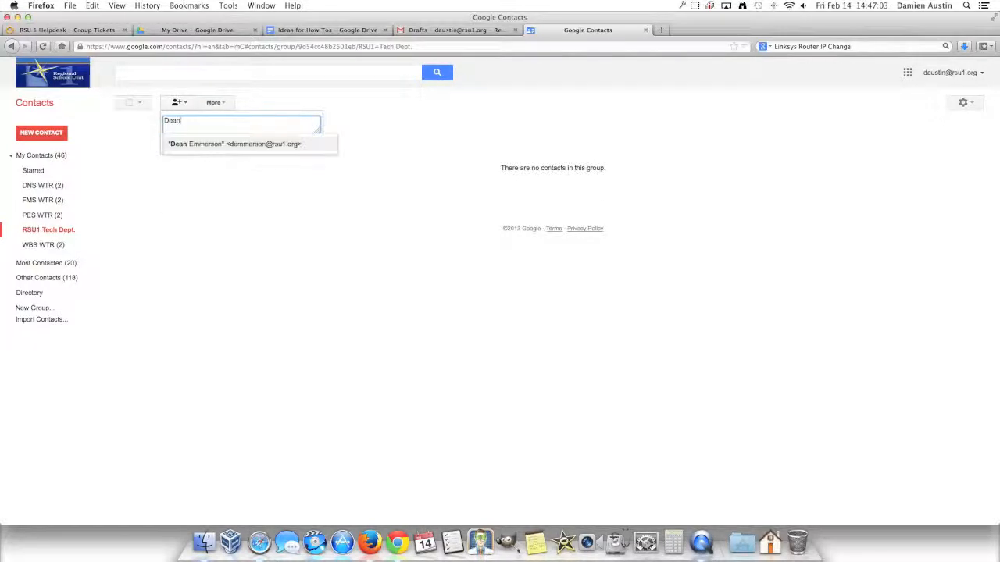
{"action": "left_click", "coordinate": [234, 143]}
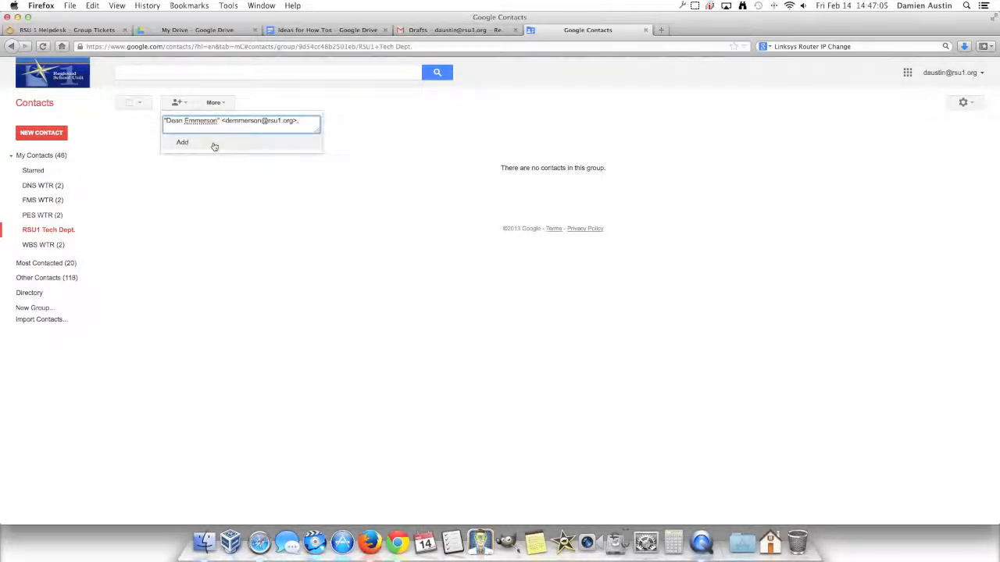
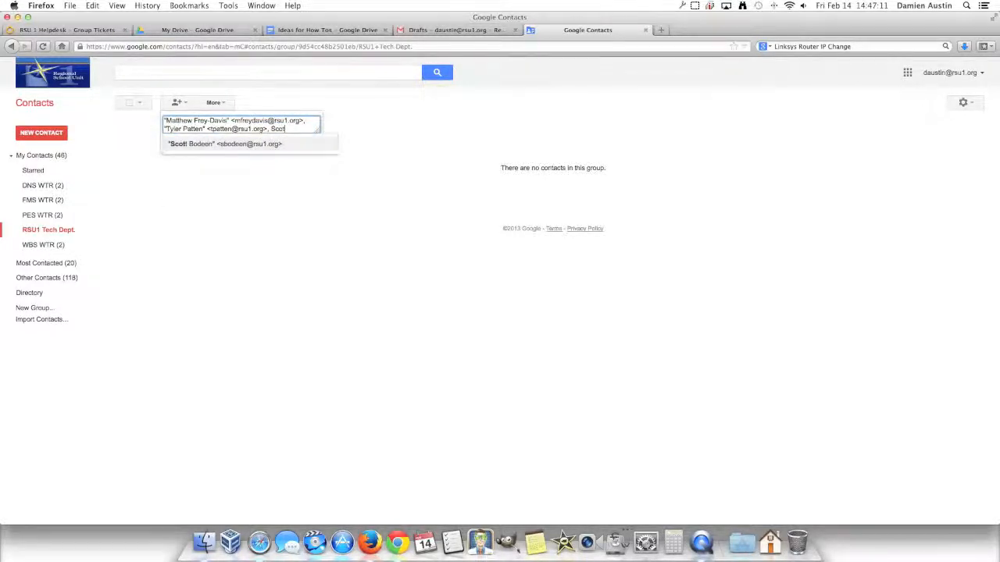
{"action": "left_click", "coordinate": [225, 144]}
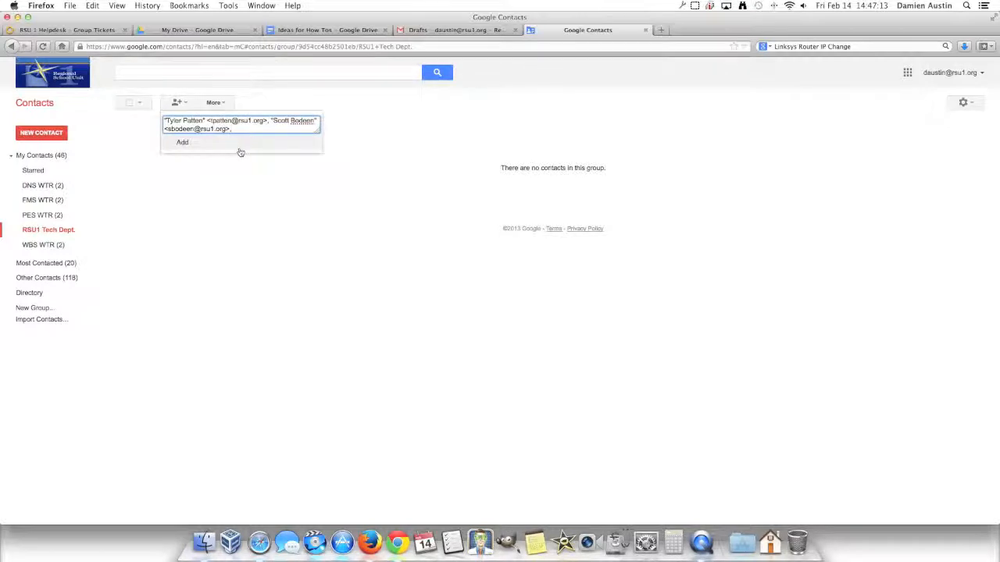
{"action": "left_click", "coordinate": [182, 142]}
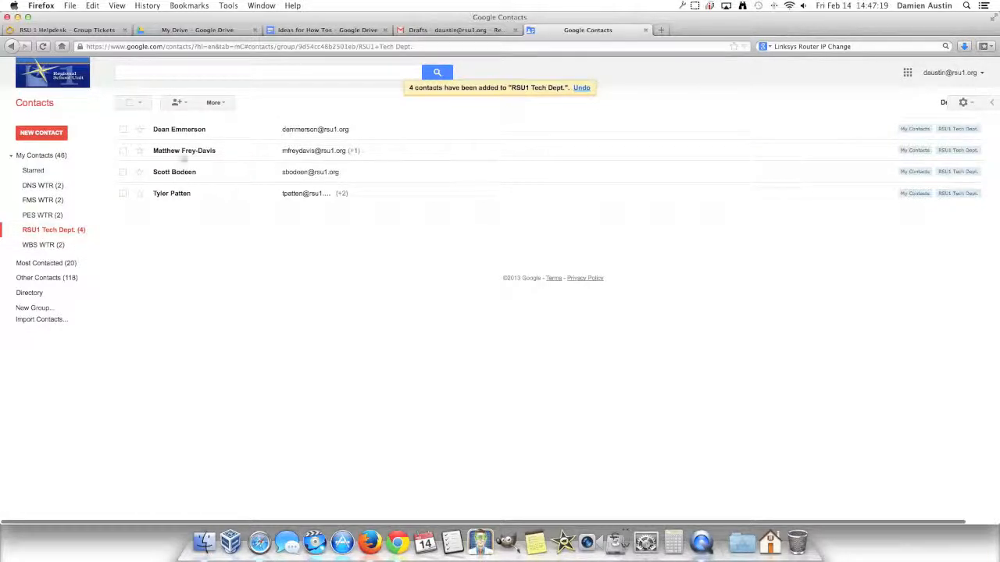
Step: Compose a new Gmail message addressed to the RSU1 Tech group
{"action": "left_click", "coordinate": [457, 29]}
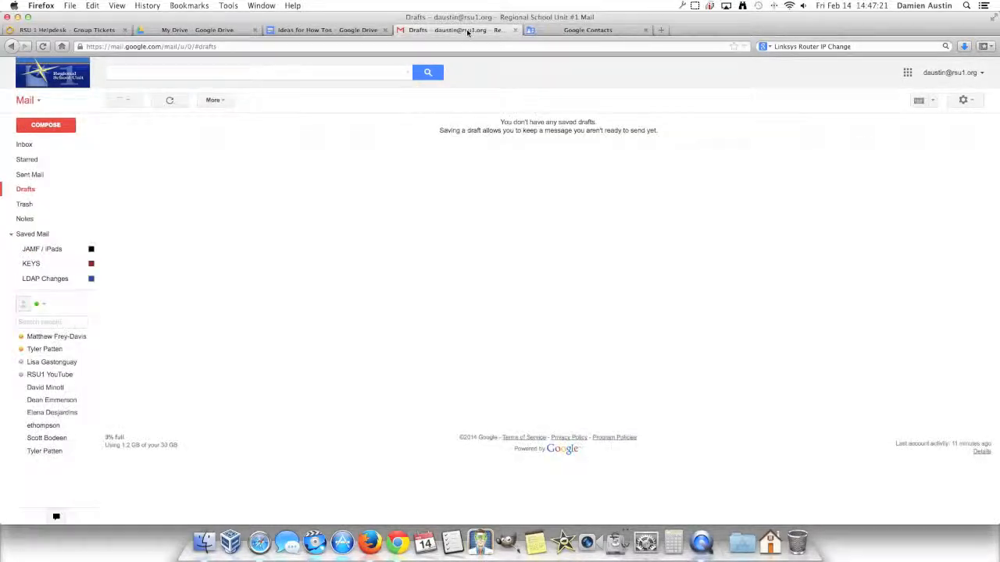
{"action": "left_click", "coordinate": [45, 125]}
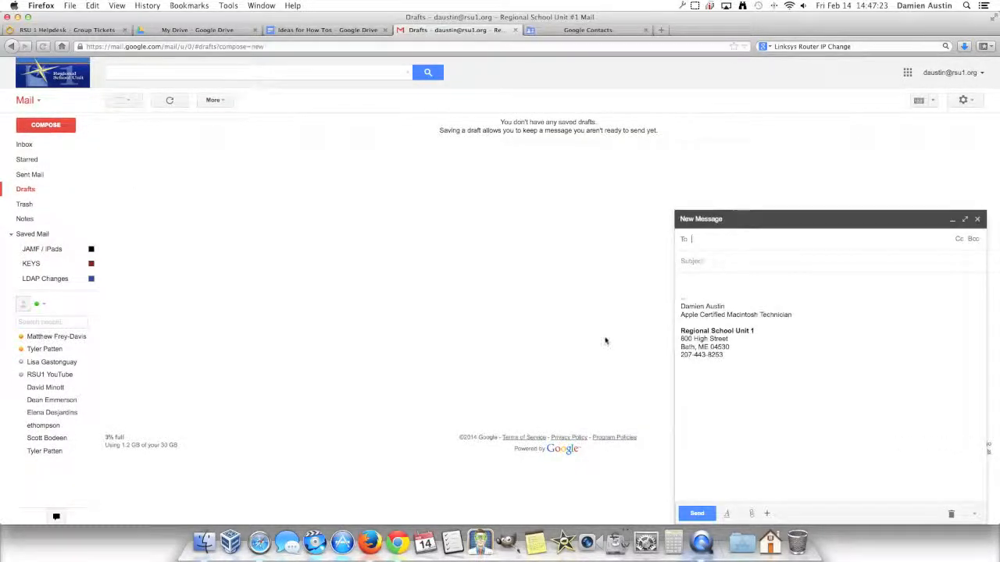
{"action": "type", "text": "Rsu1 Tech"}
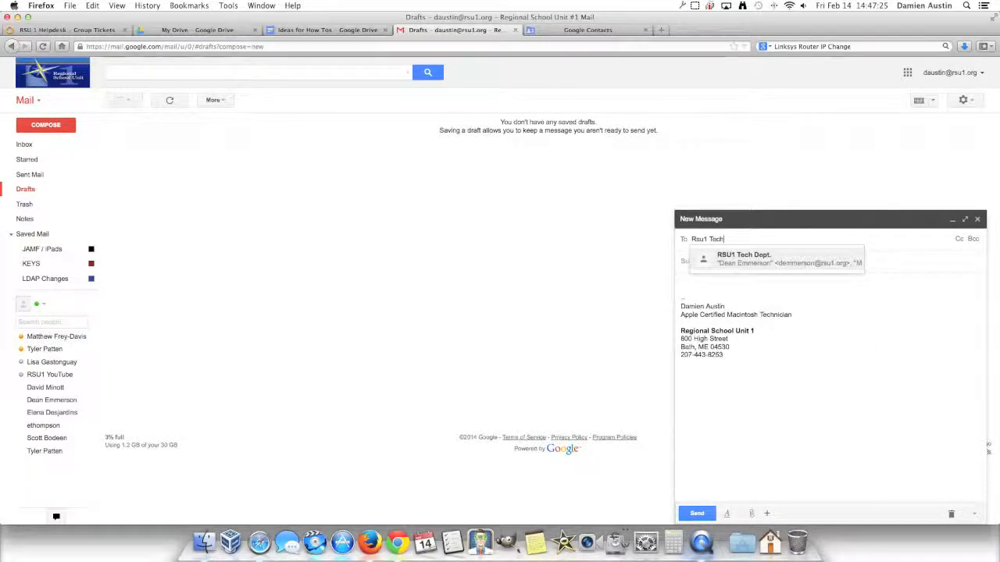